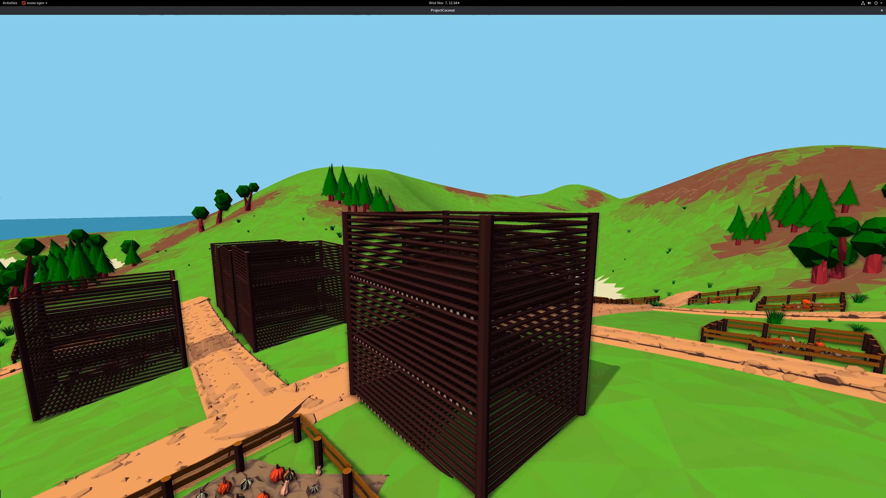
{"action": "mouse_move", "coordinate": [443, 255]}
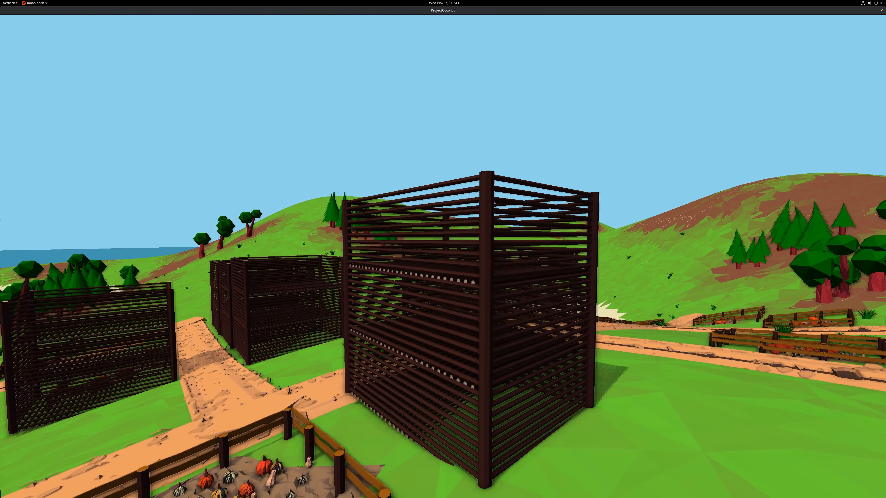